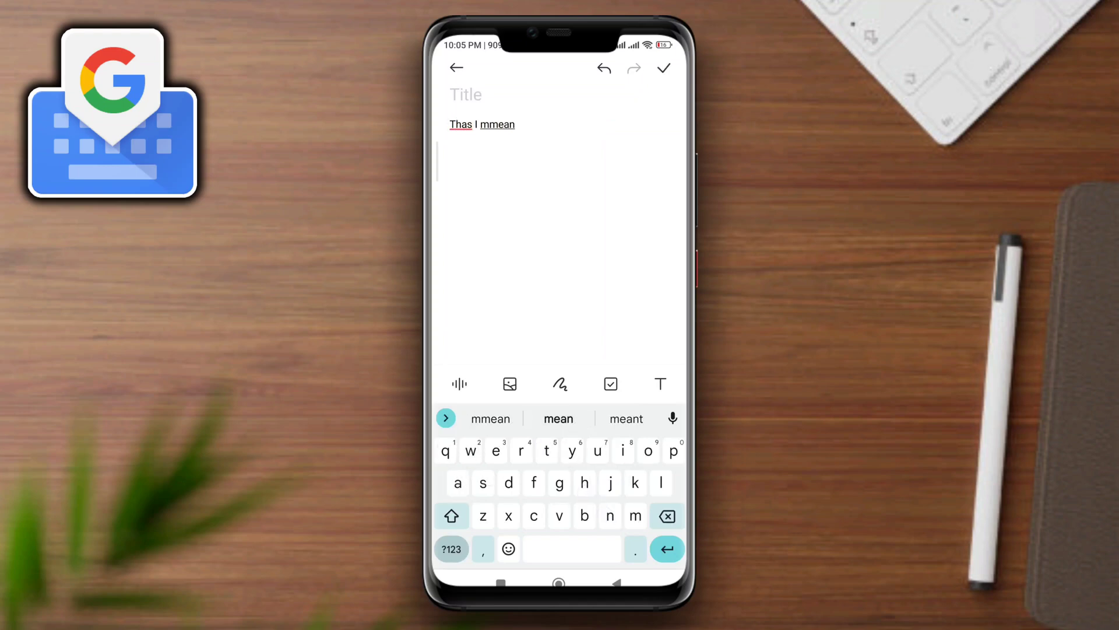
- Fill the note with misspelled test words, accepting 'mean' for mmean, then return home
left_click(559, 418)
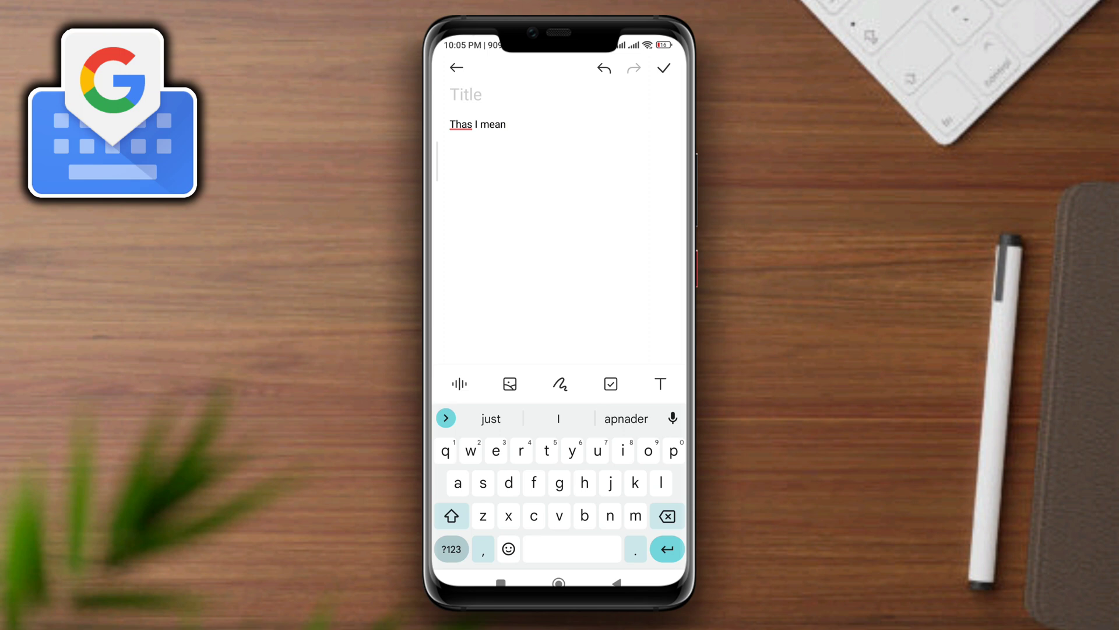
type("adrad appe thest i")
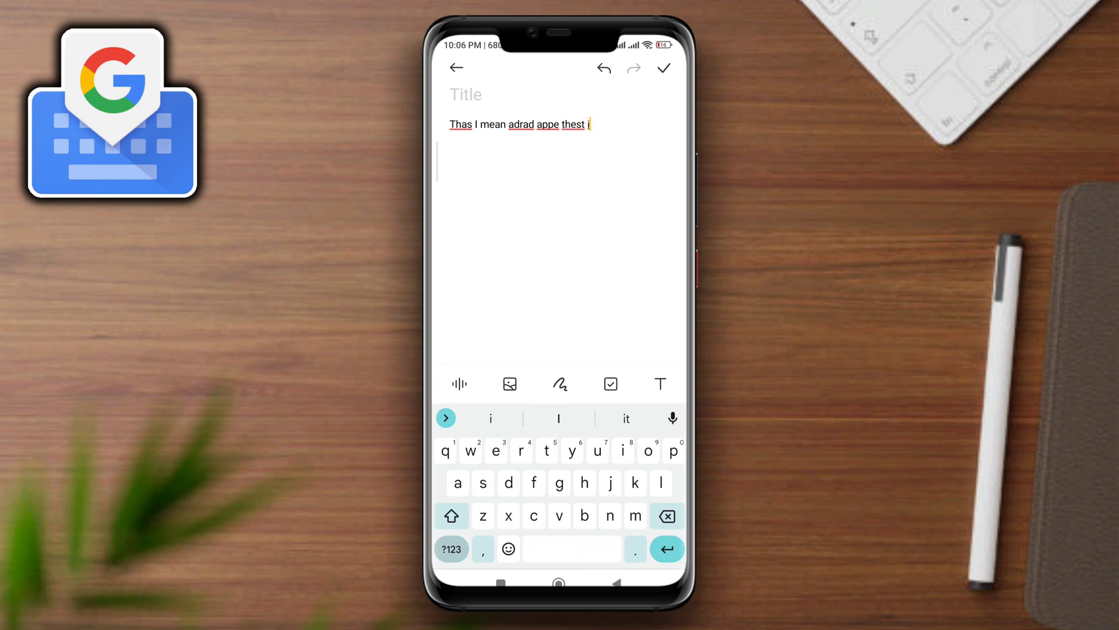
type("sc")
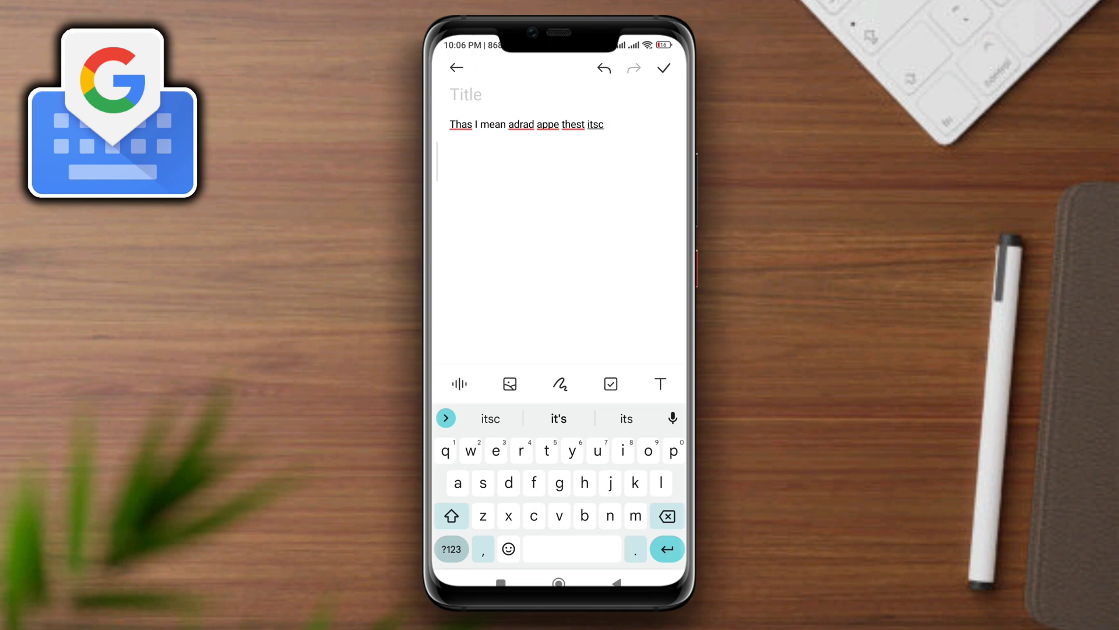
left_click(559, 583)
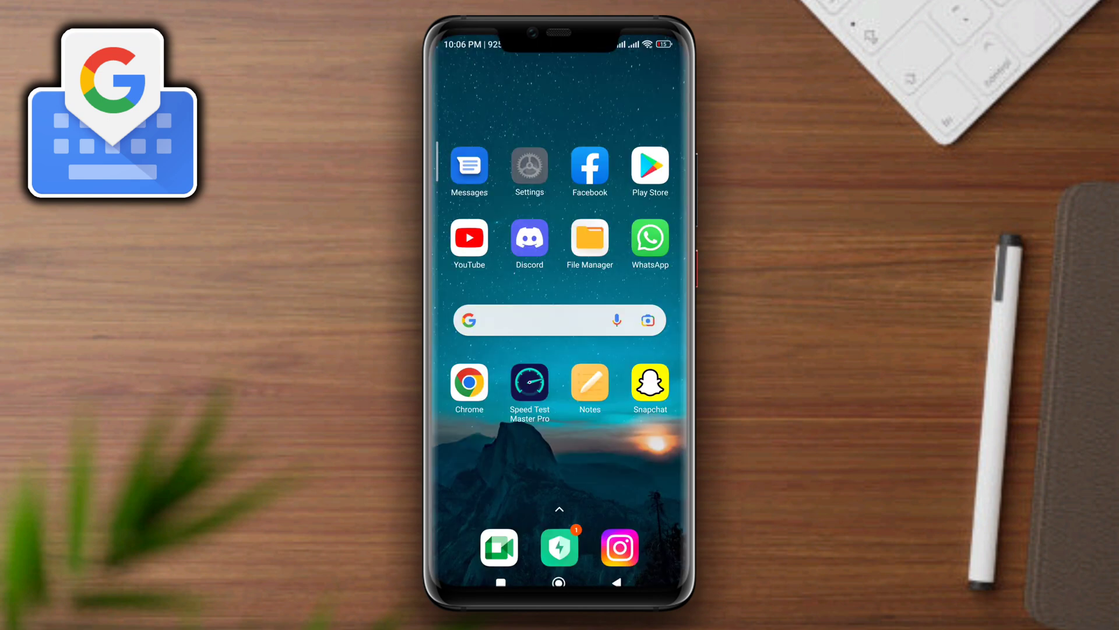
- Open Settings, Additional settings, then the Manage keyboards list under Languages & input
left_click(529, 171)
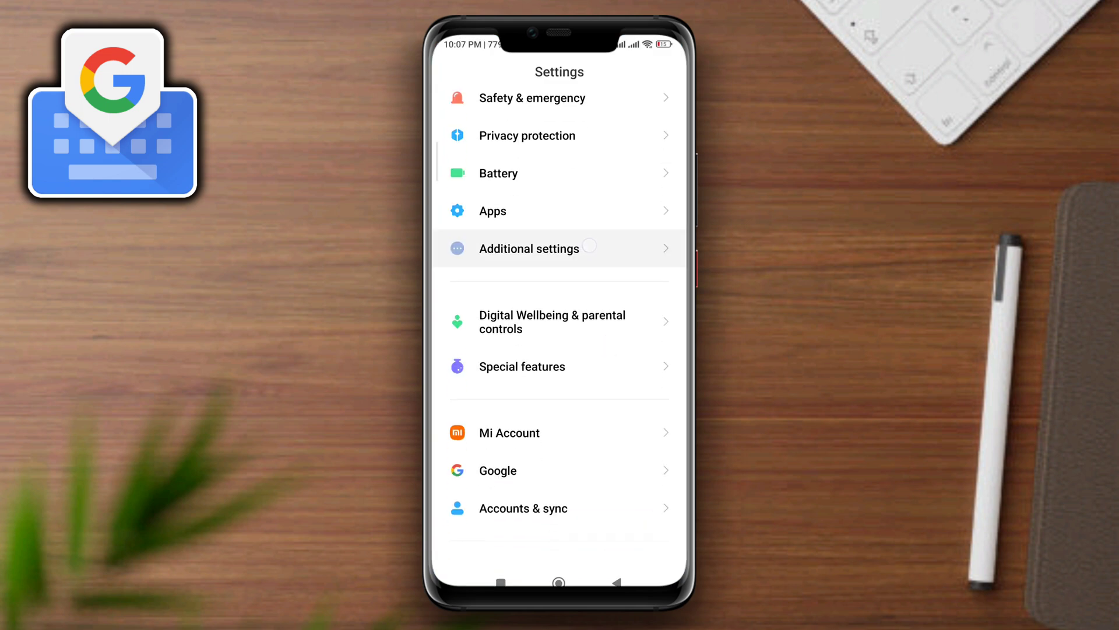
left_click(528, 248)
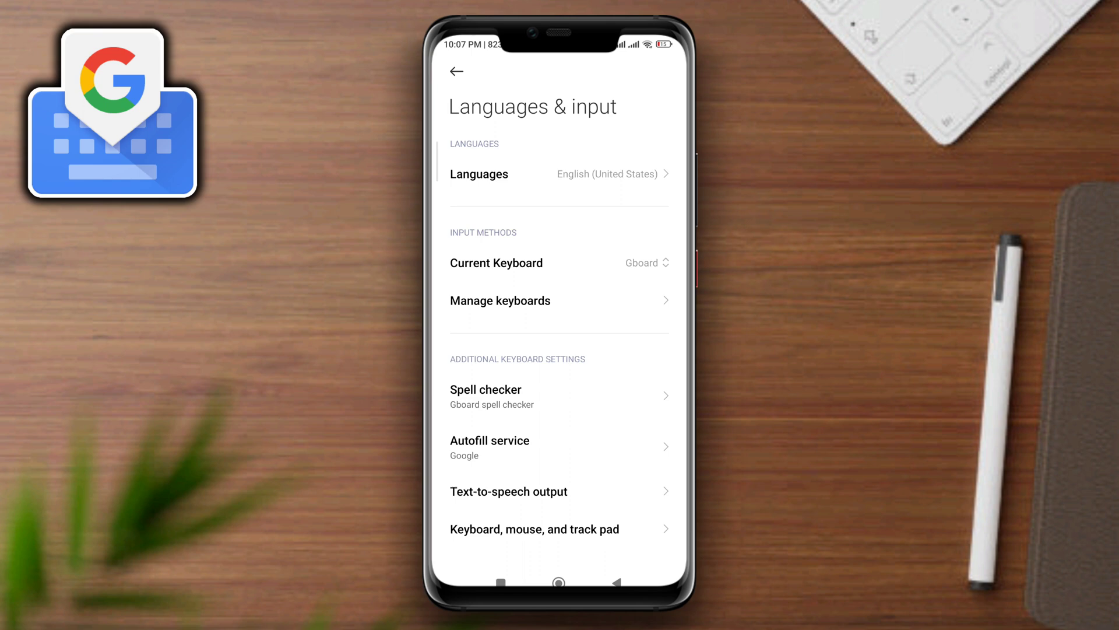
left_click(499, 300)
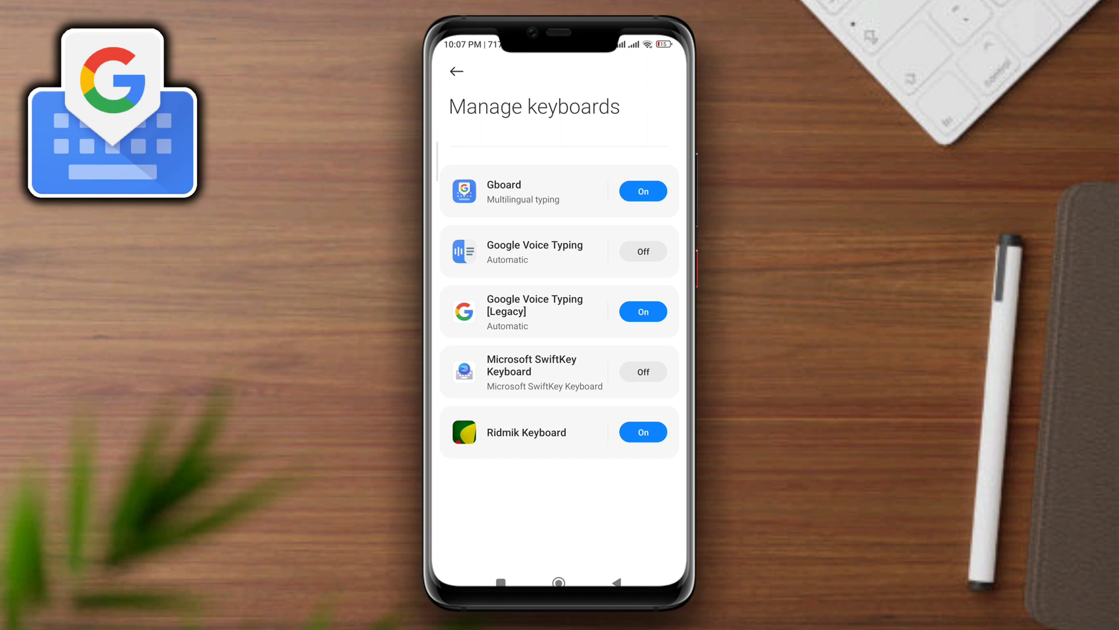
- Switch off Auto-correction in Gboard's Text correction settings, then leave keyboard settings
left_click(456, 71)
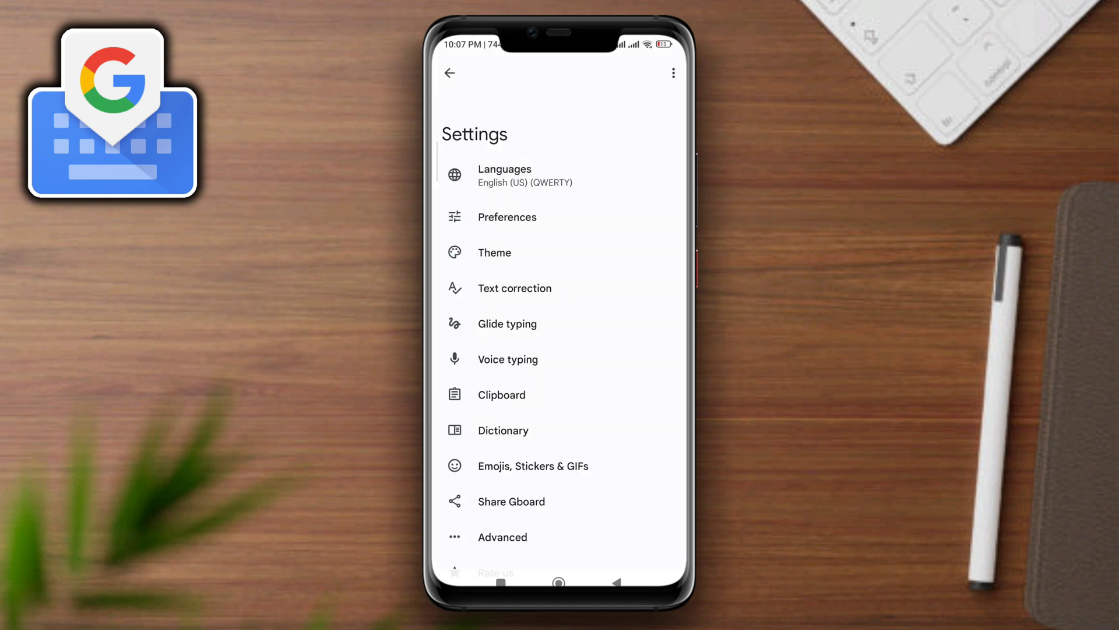
left_click(515, 287)
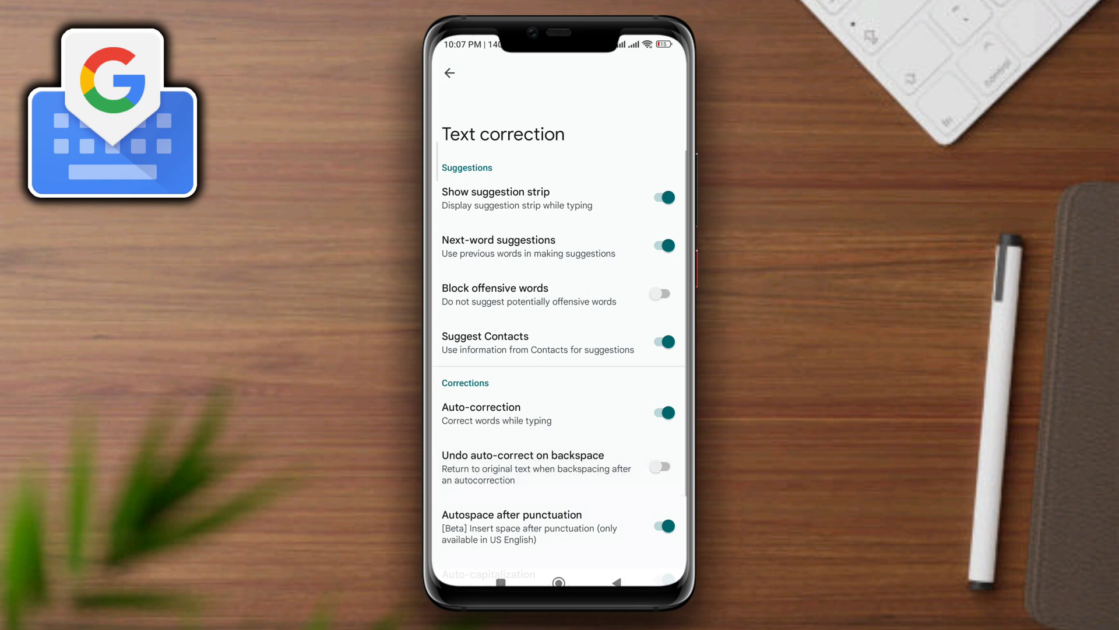
left_click(659, 413)
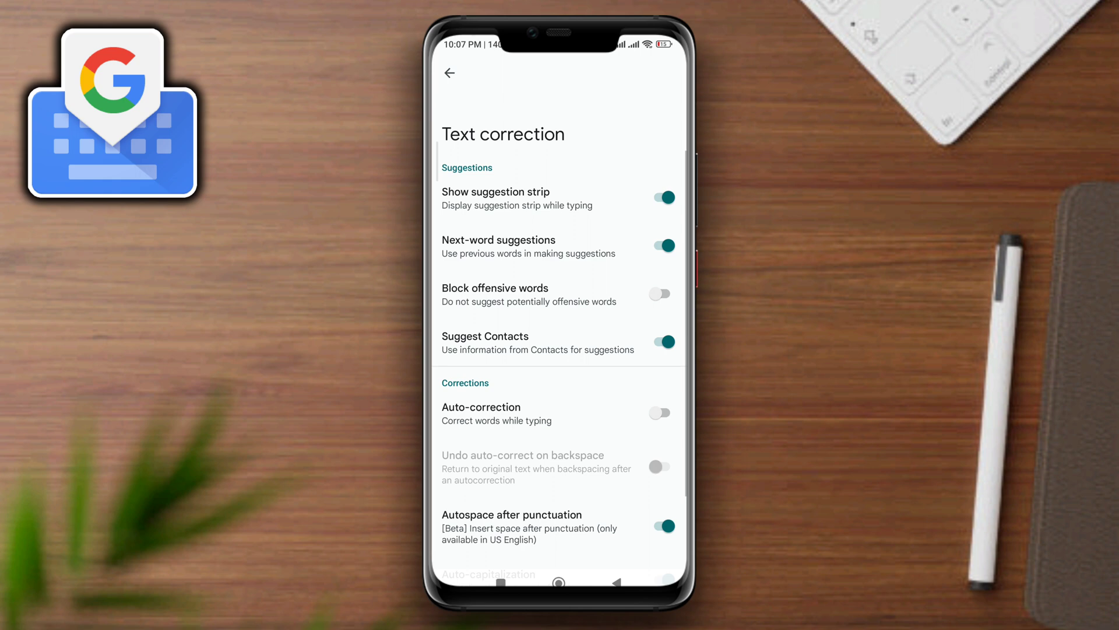
left_click(660, 293)
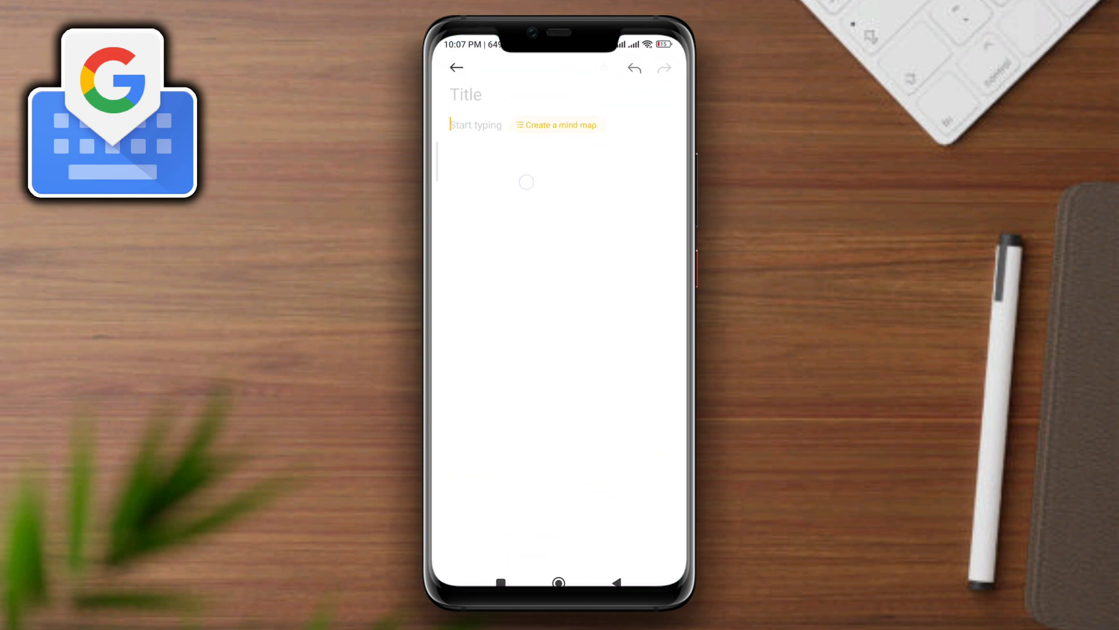
- Type 'Thats' in the new note and confirm it stays uncorrected
type("Thats")
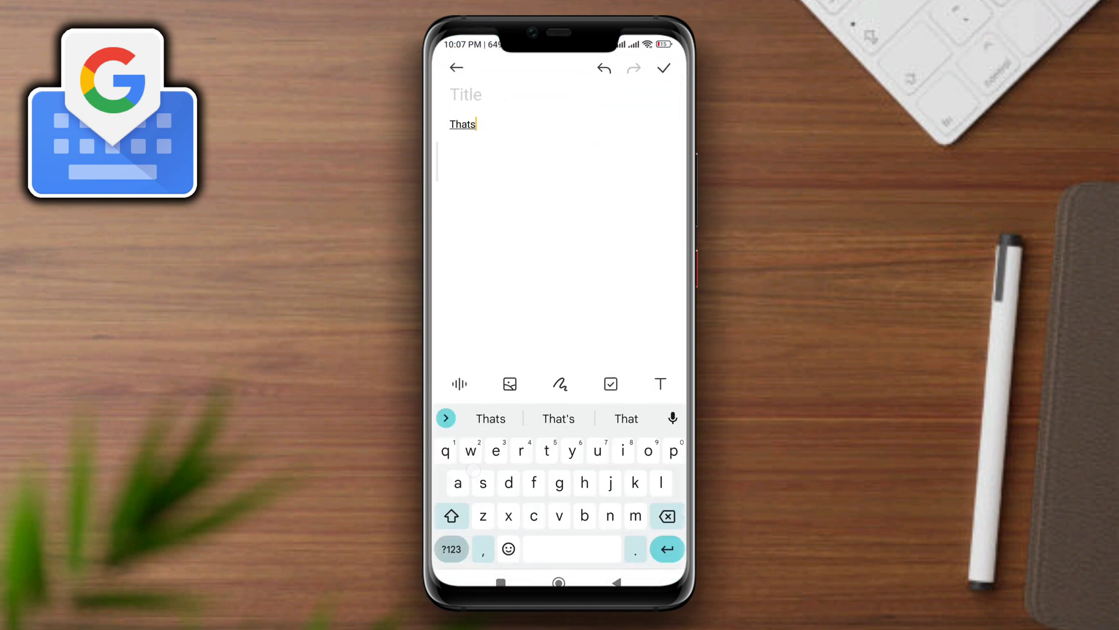
left_click(572, 451)
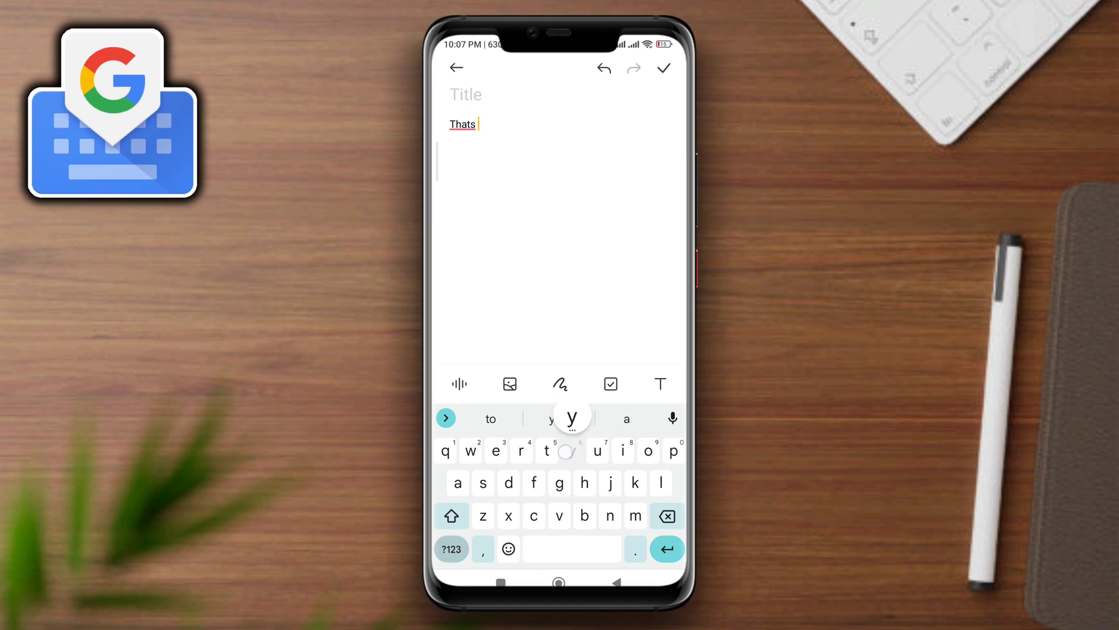